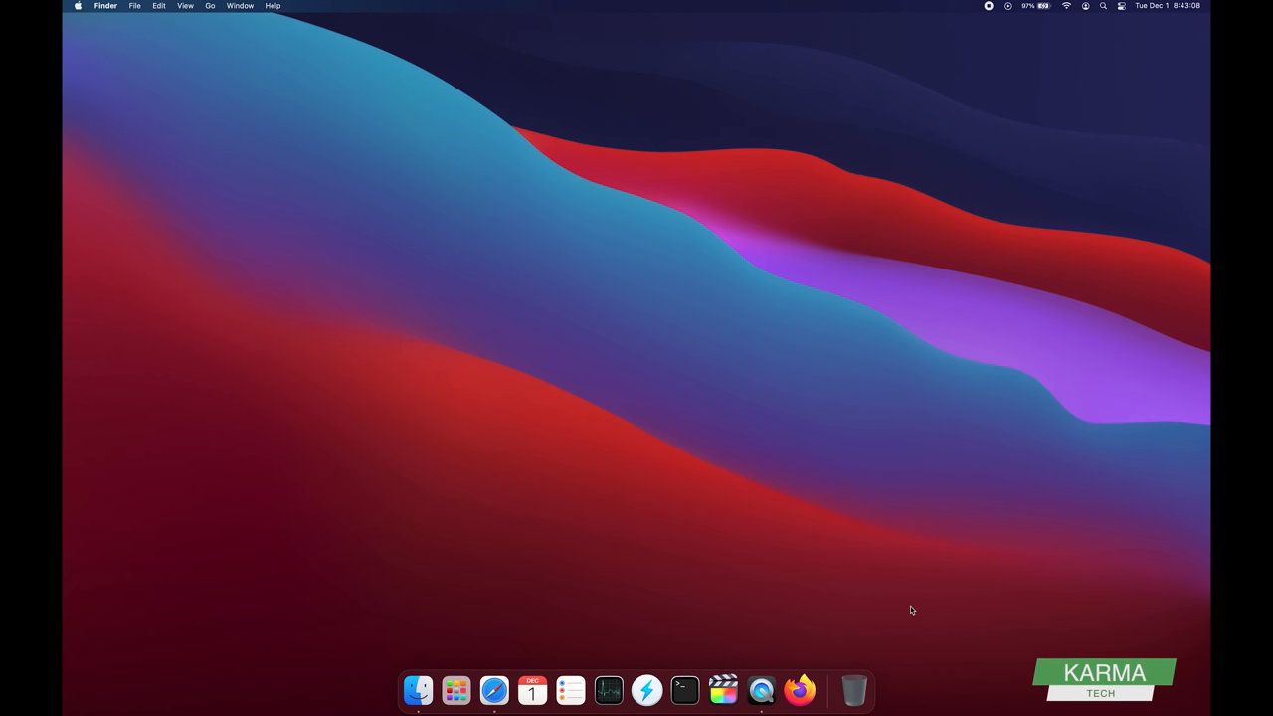
mouse_move(456, 690)
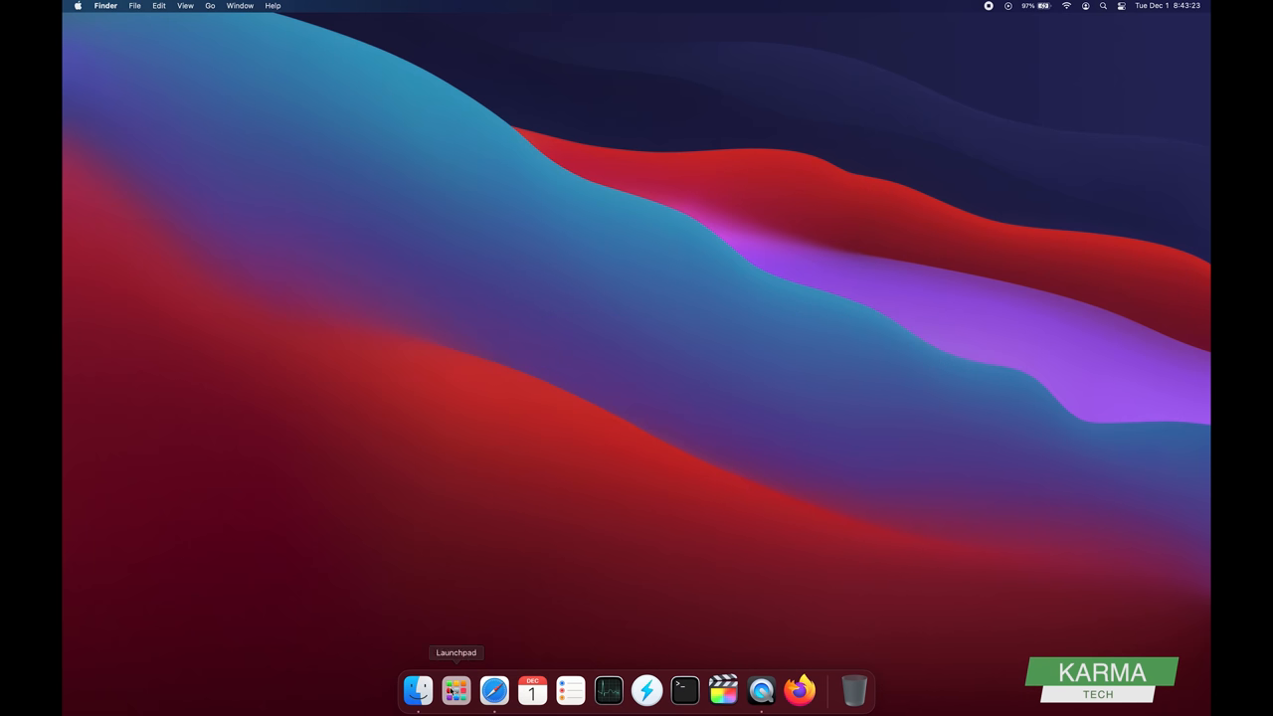
Remove Launchpad from the Dock via its Dock icon's Options menu
right_click(386, 680)
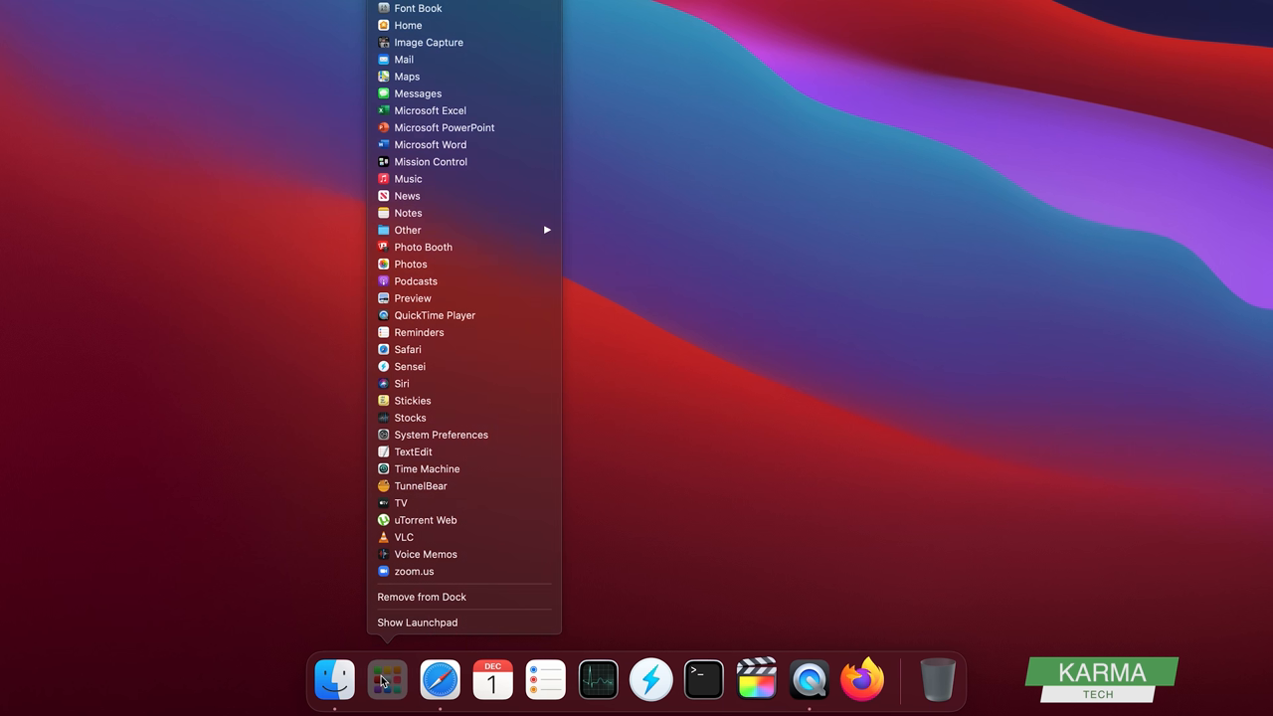
mouse_move(422, 597)
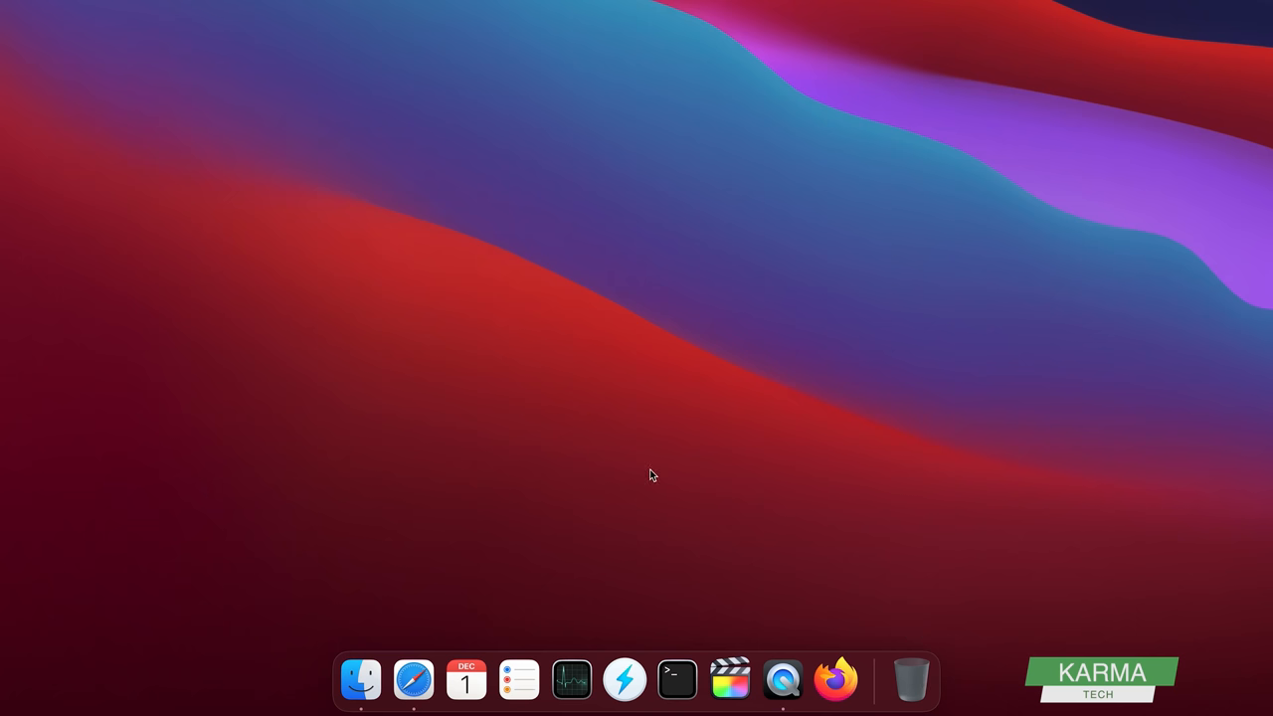
mouse_move(573, 680)
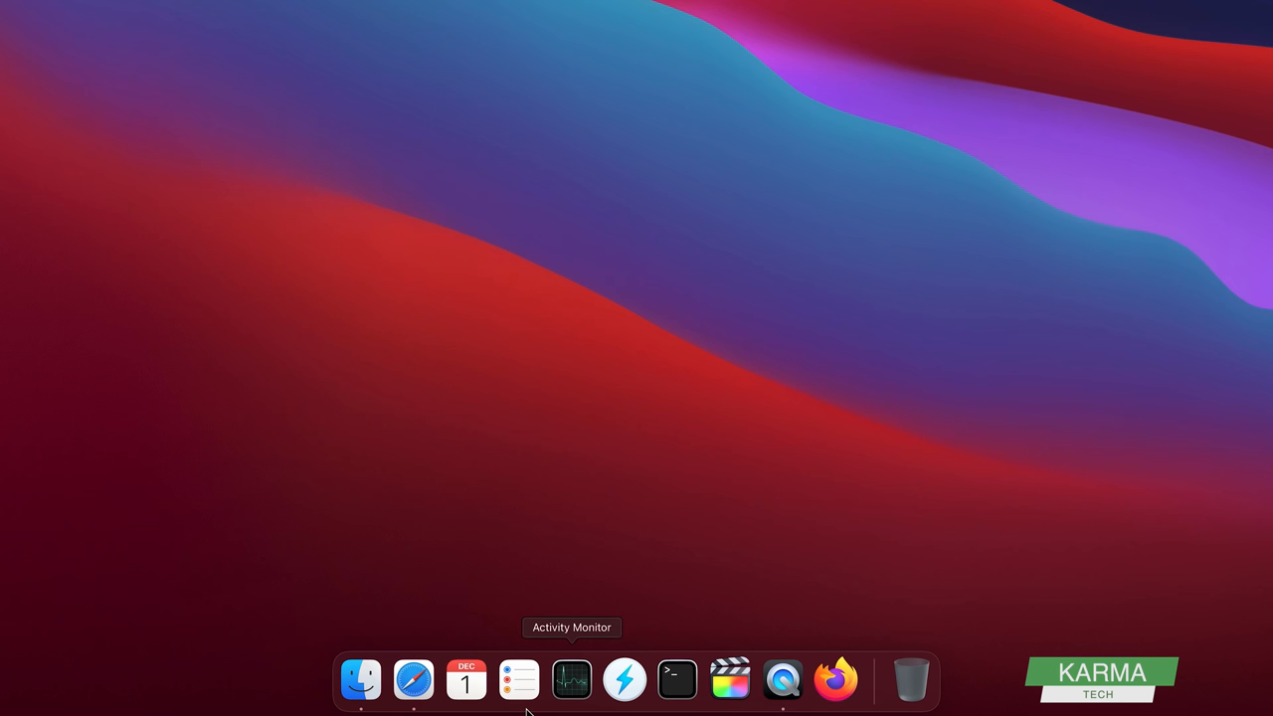
mouse_move(716, 455)
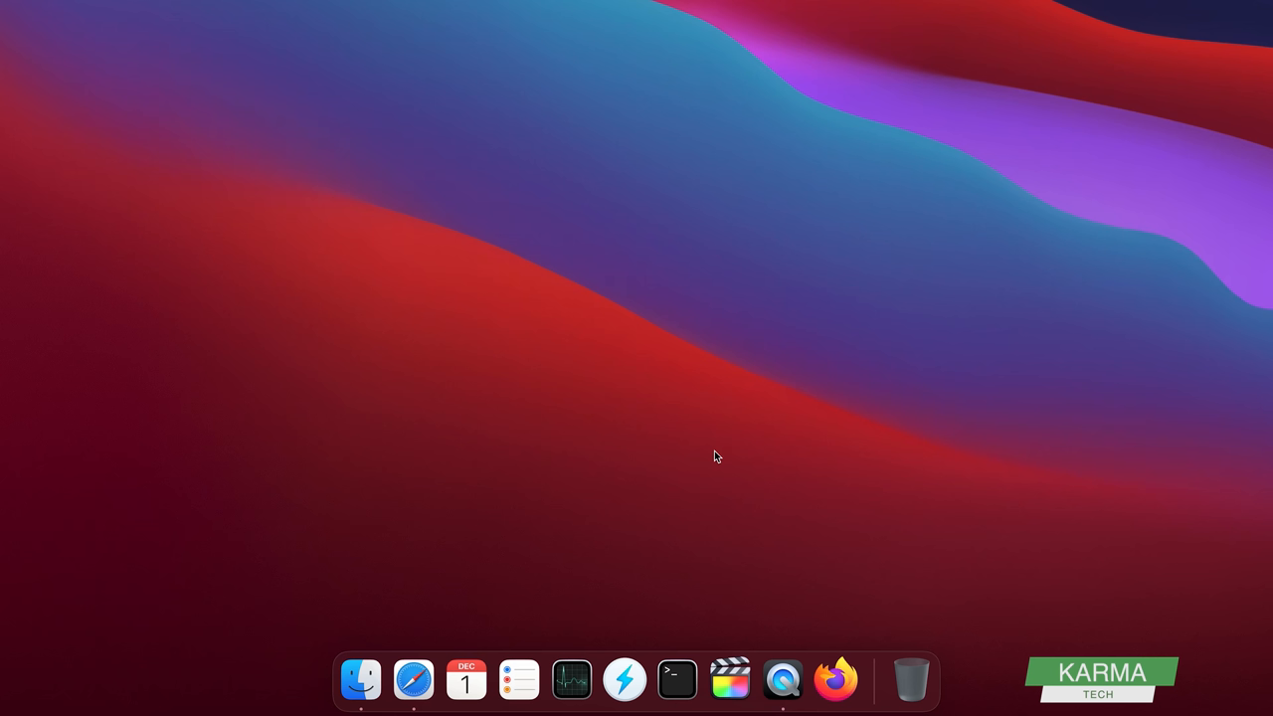
mouse_move(358, 426)
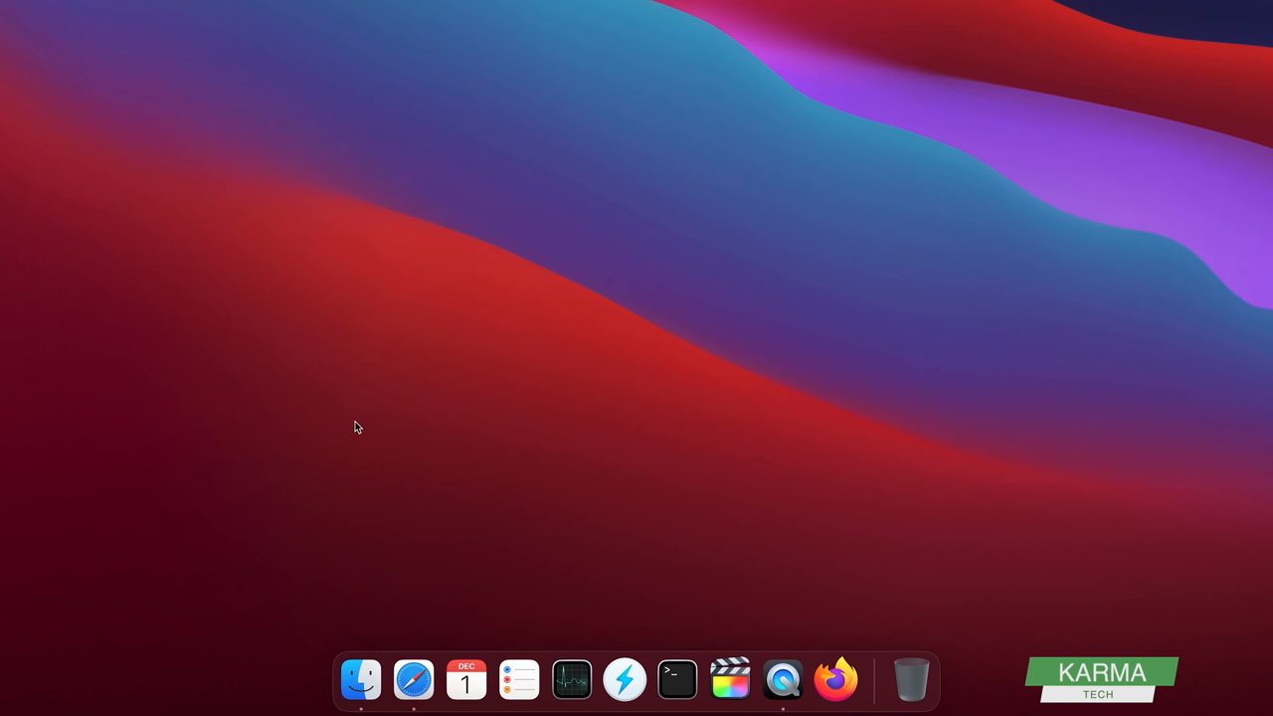
mouse_move(360, 680)
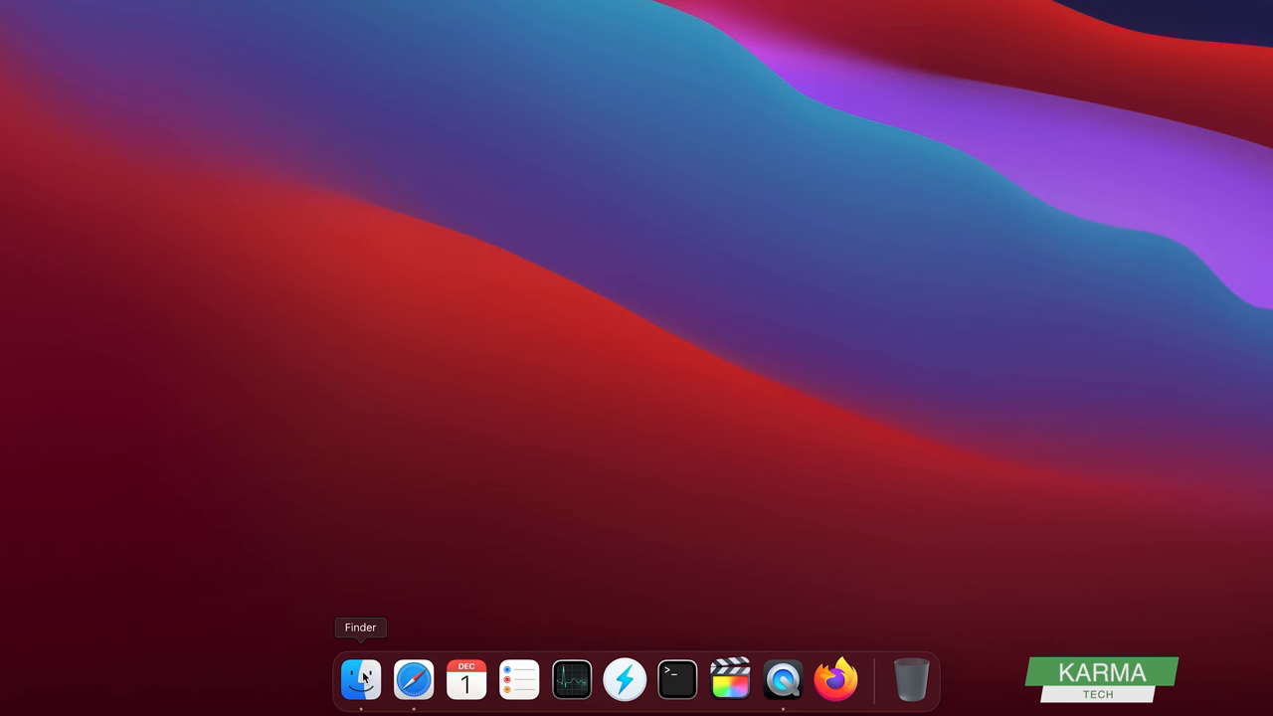
Open a new Finder window showing the home folder
click(360, 680)
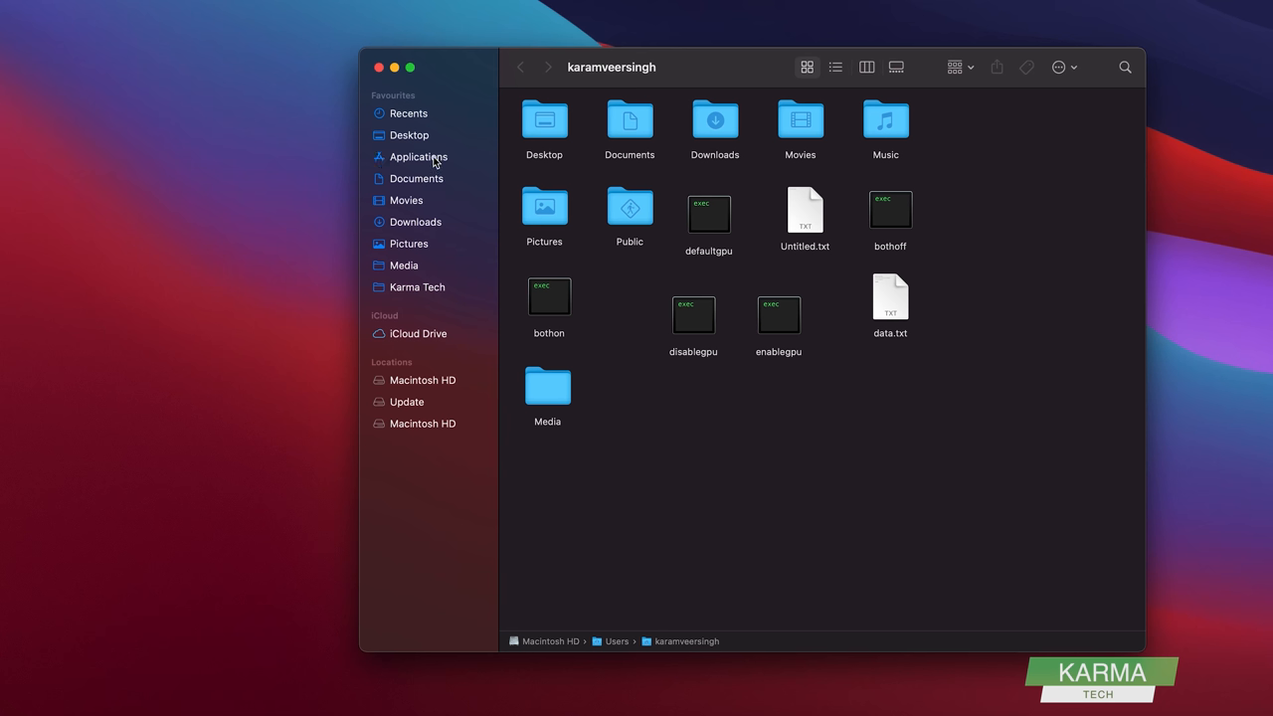
mouse_move(428, 163)
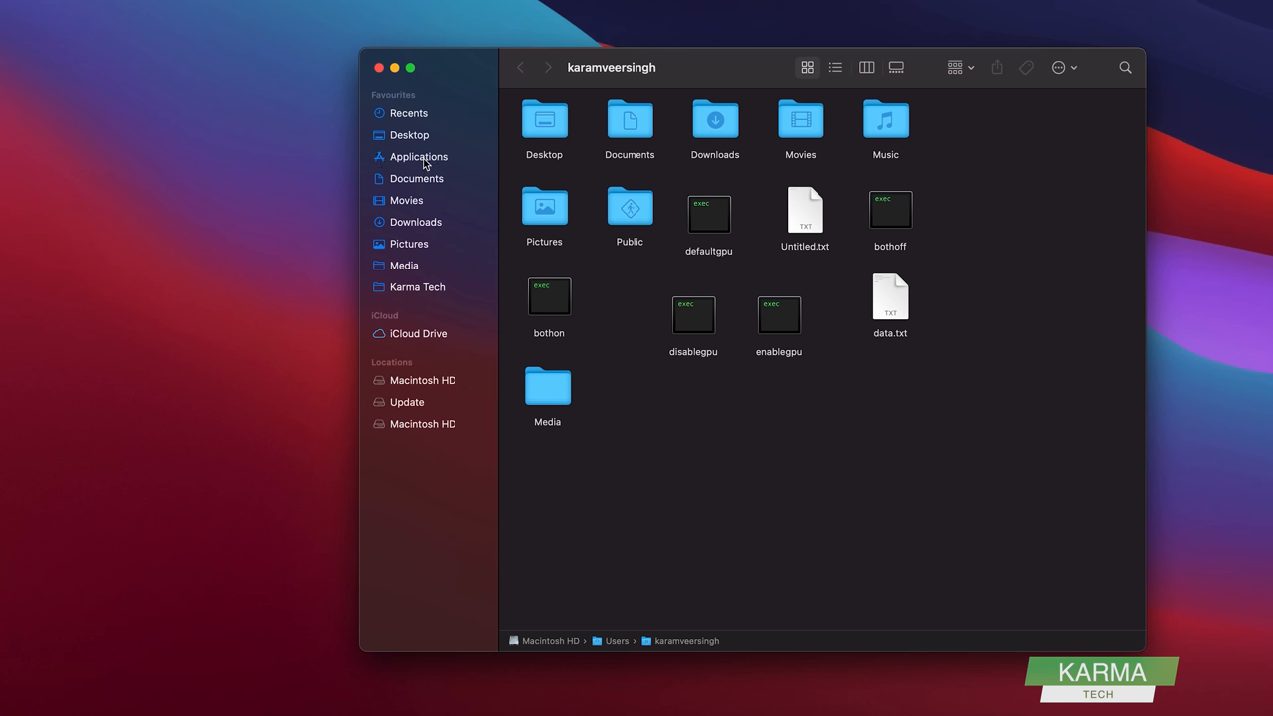
mouse_move(425, 165)
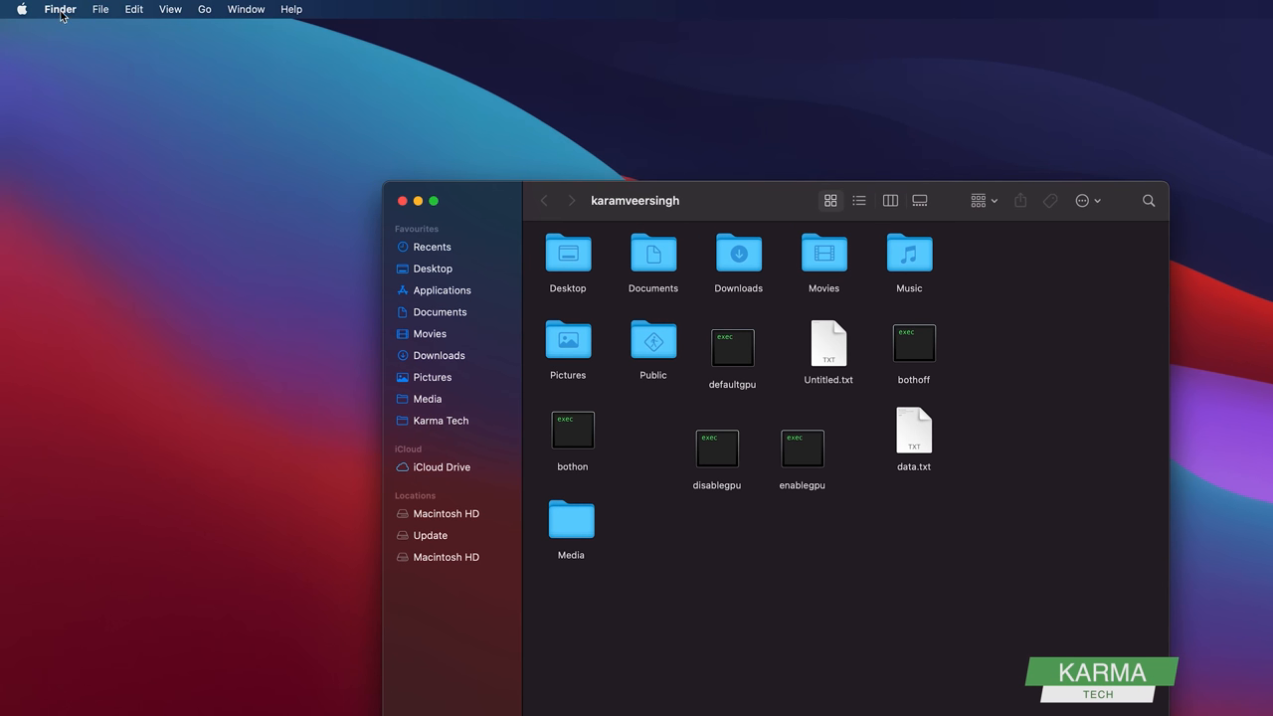
mouse_move(71, 62)
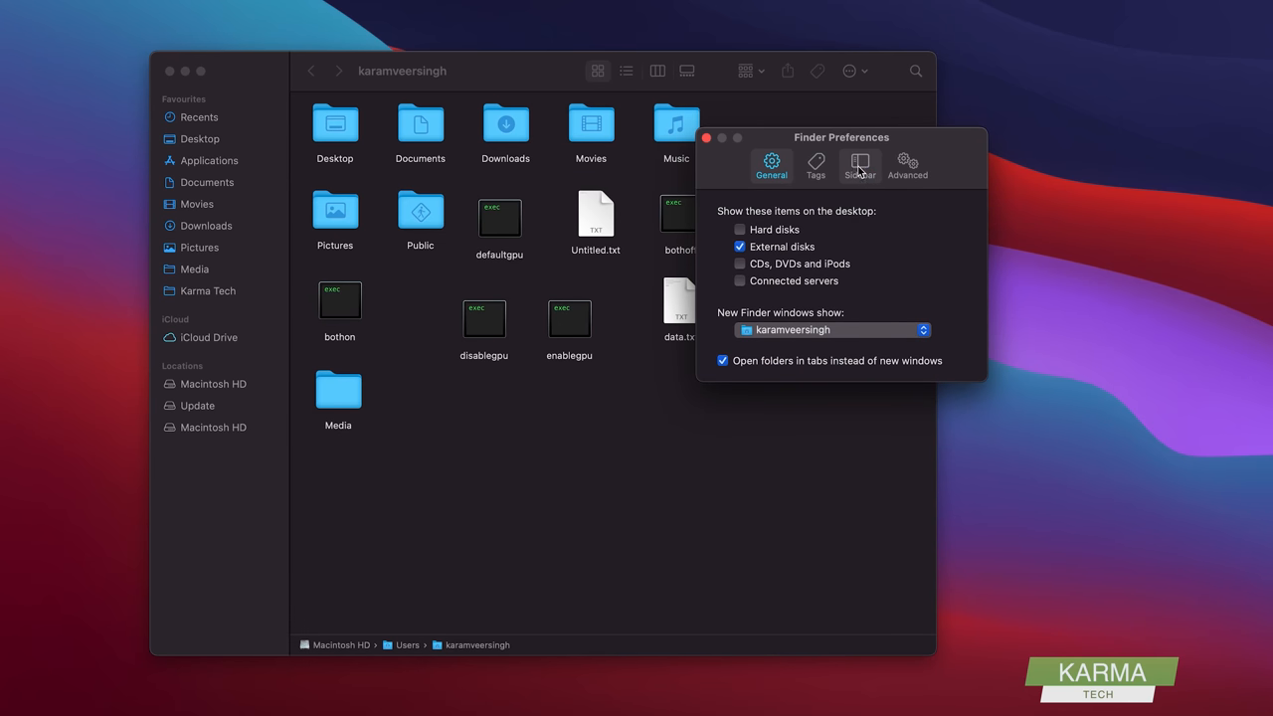
click(859, 163)
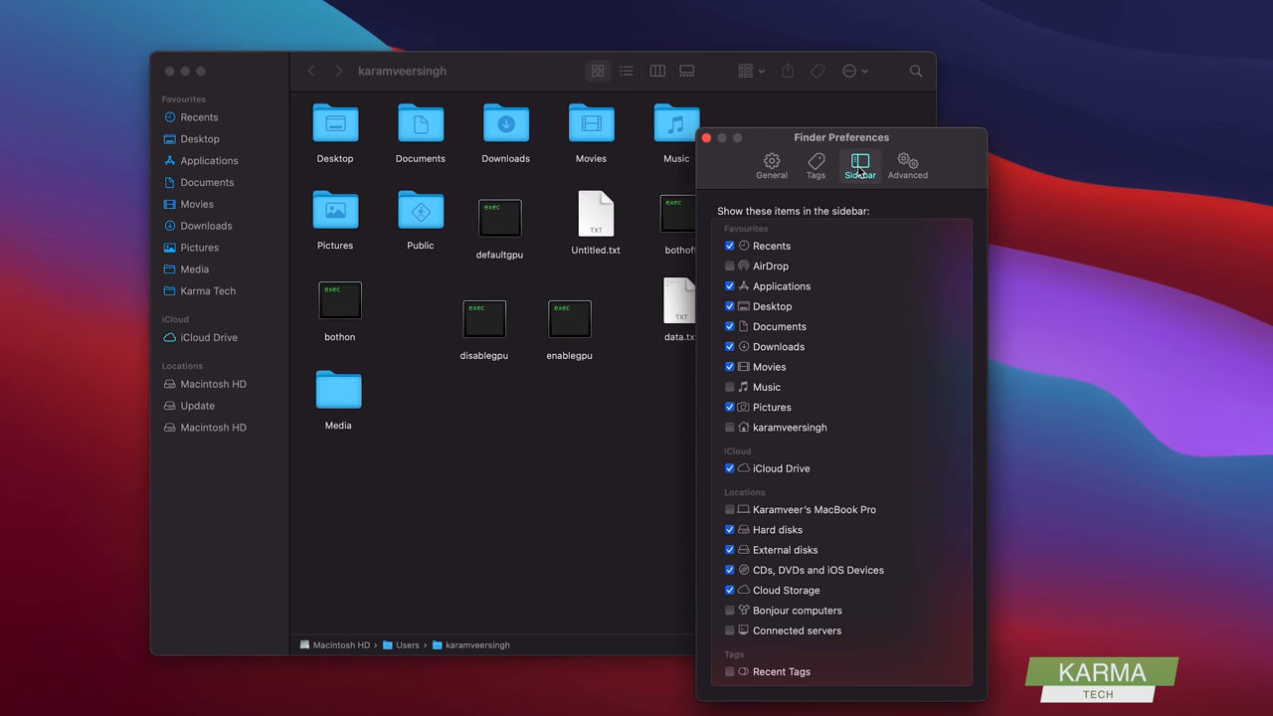
mouse_move(734, 454)
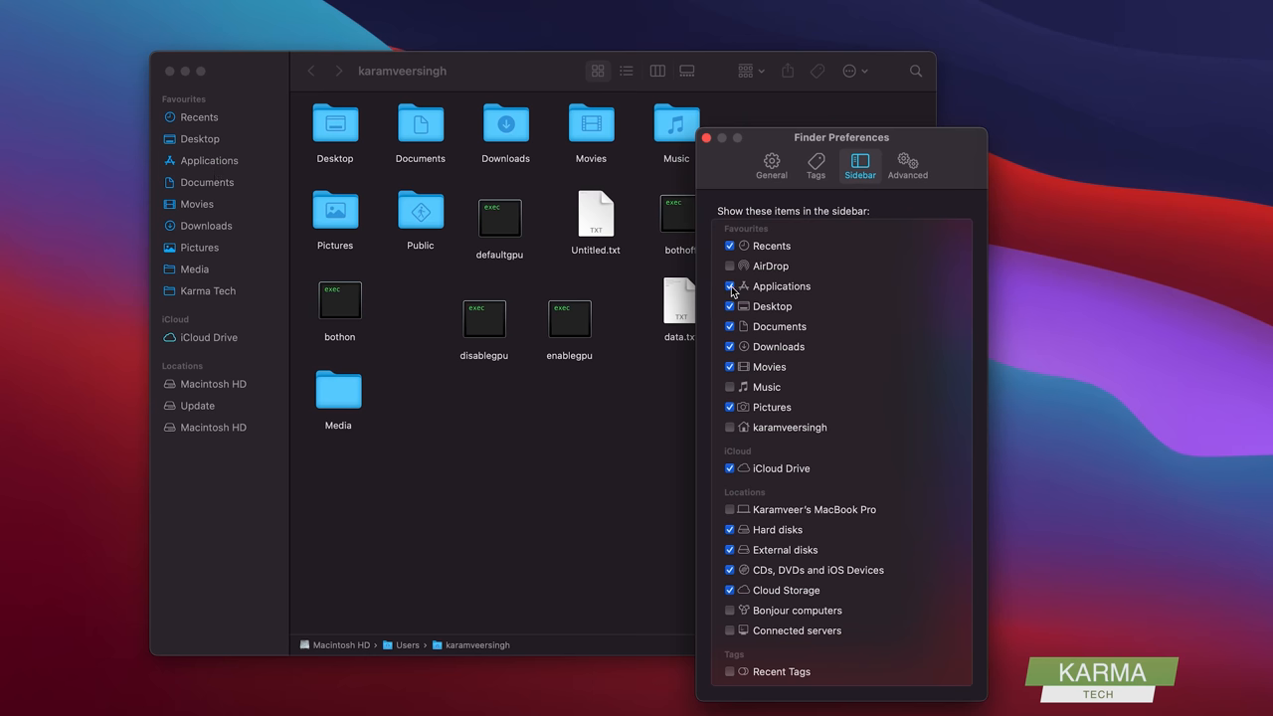
click(728, 286)
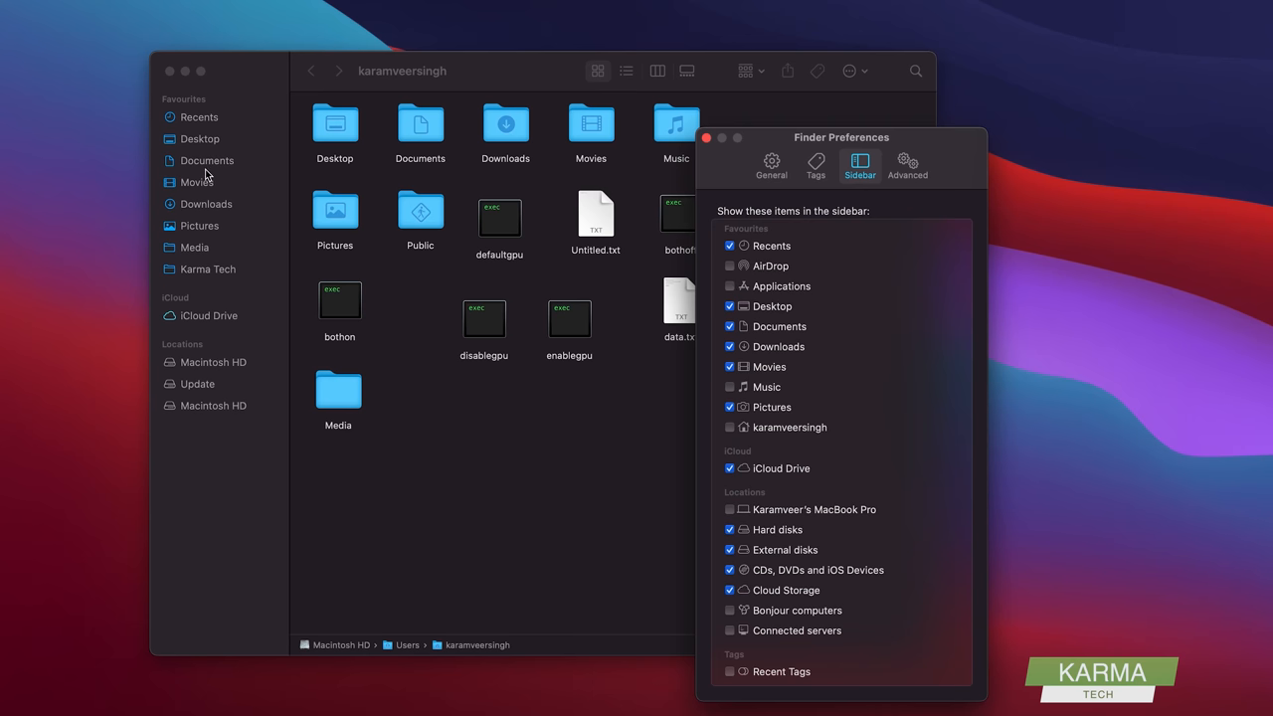
mouse_move(217, 117)
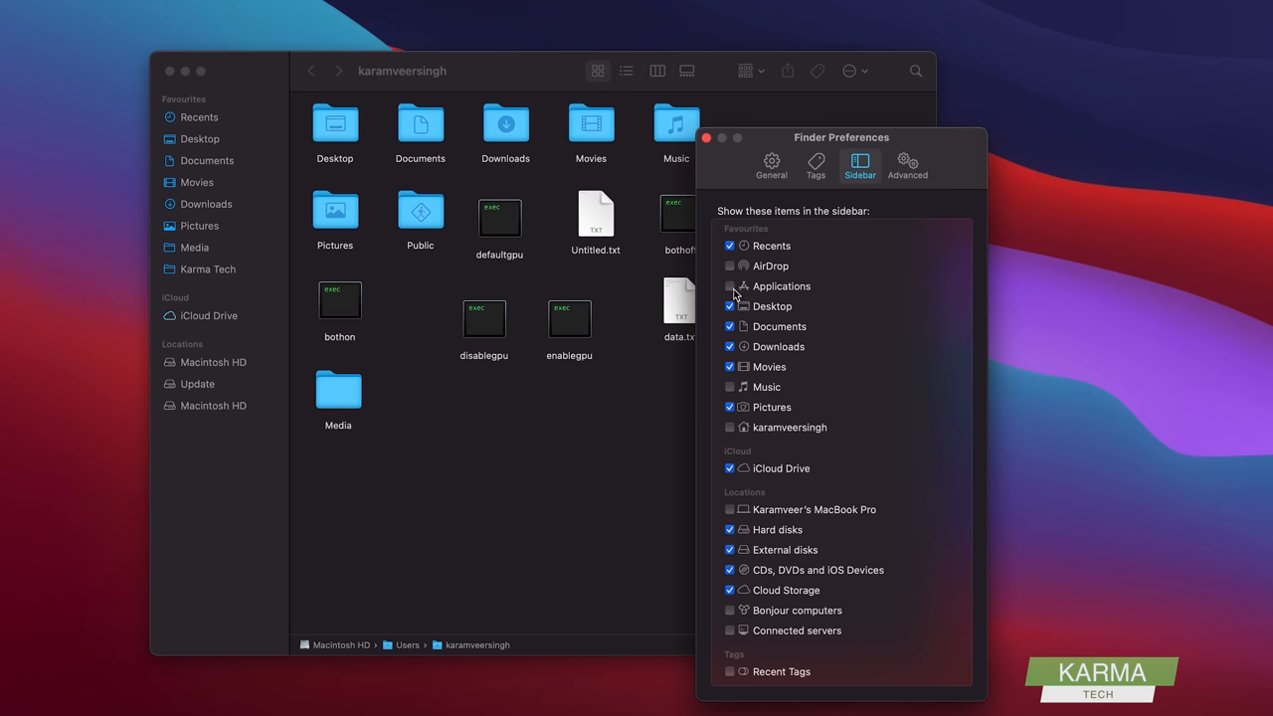
click(728, 286)
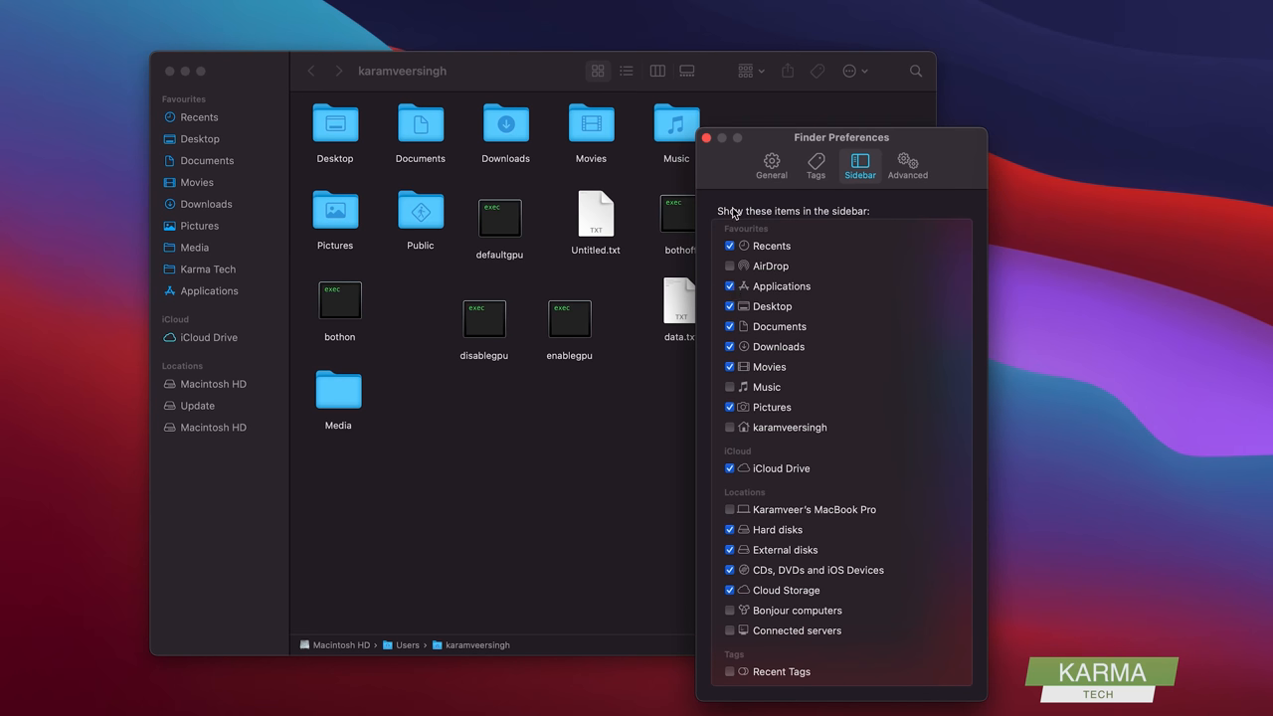
click(706, 137)
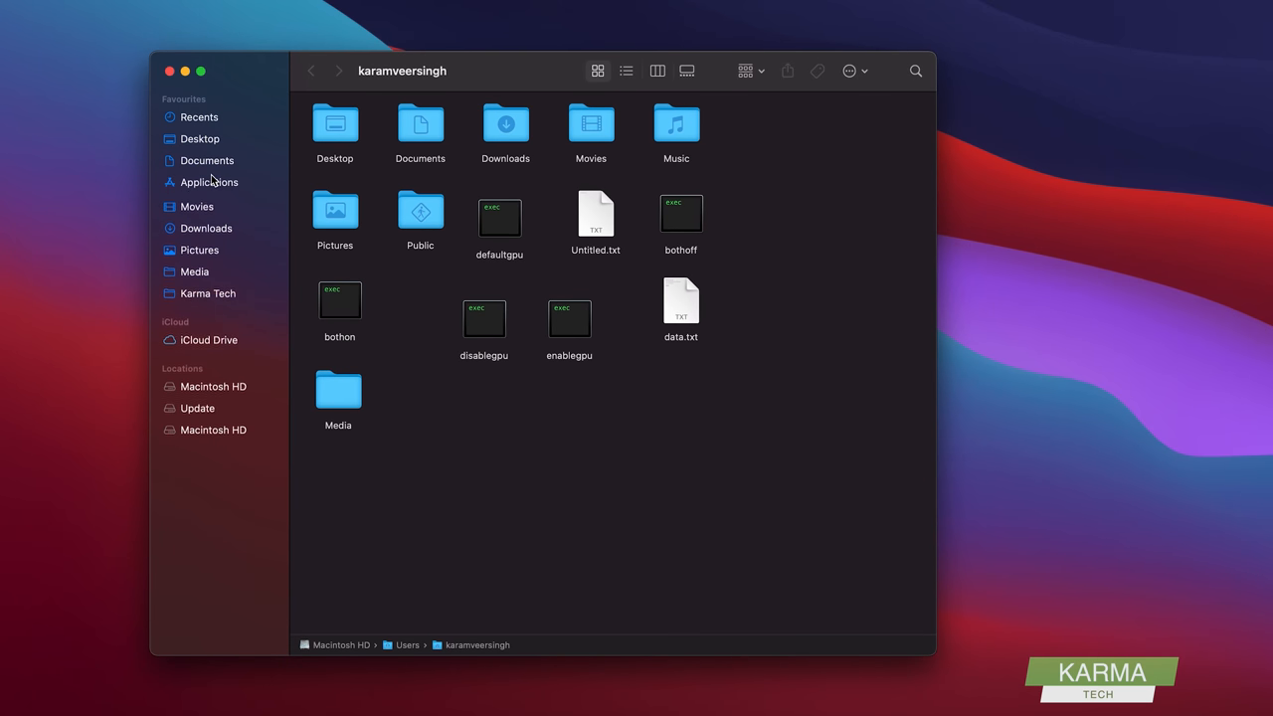
Show the Applications folder as a detailed list with names, dates, sizes and kinds
click(208, 183)
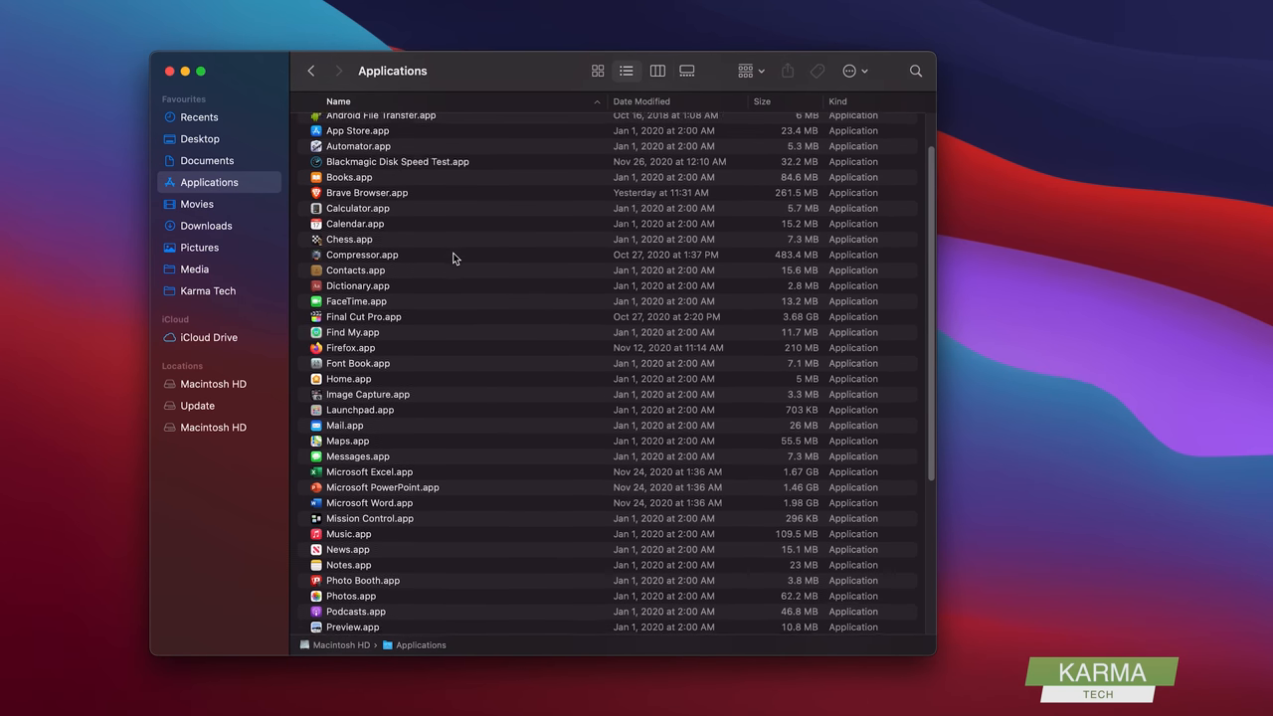
click(596, 71)
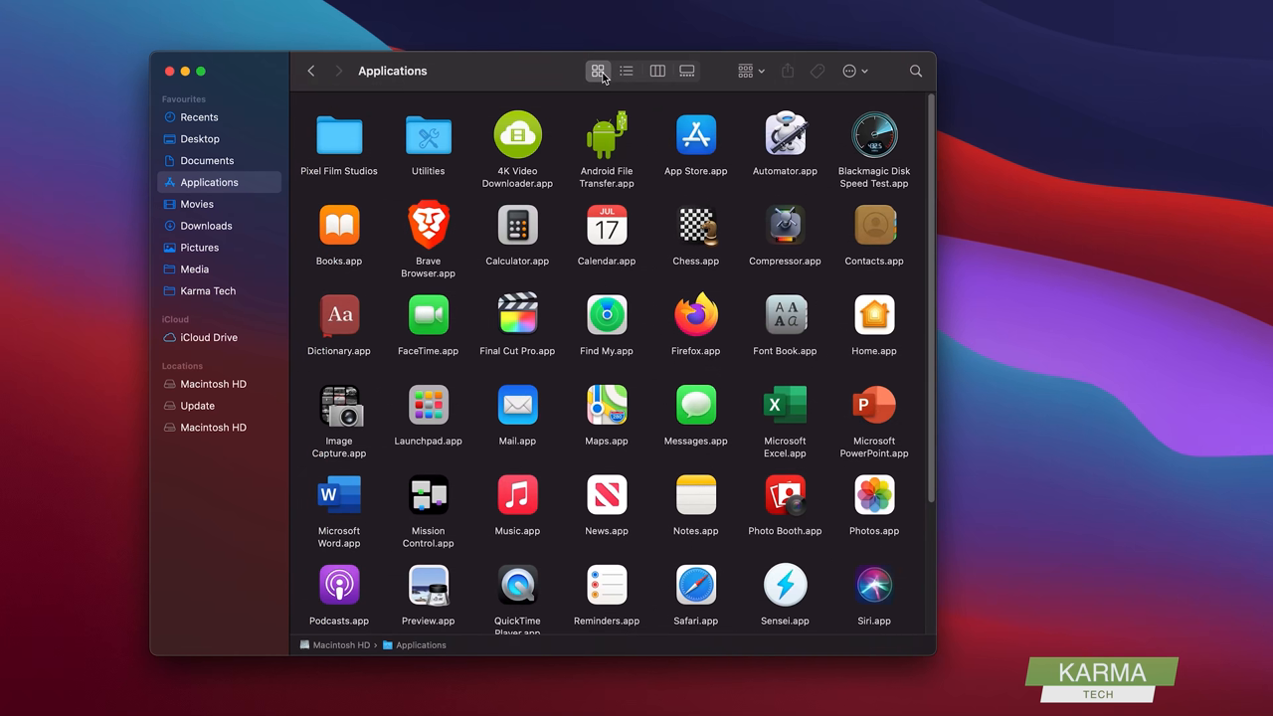
click(626, 72)
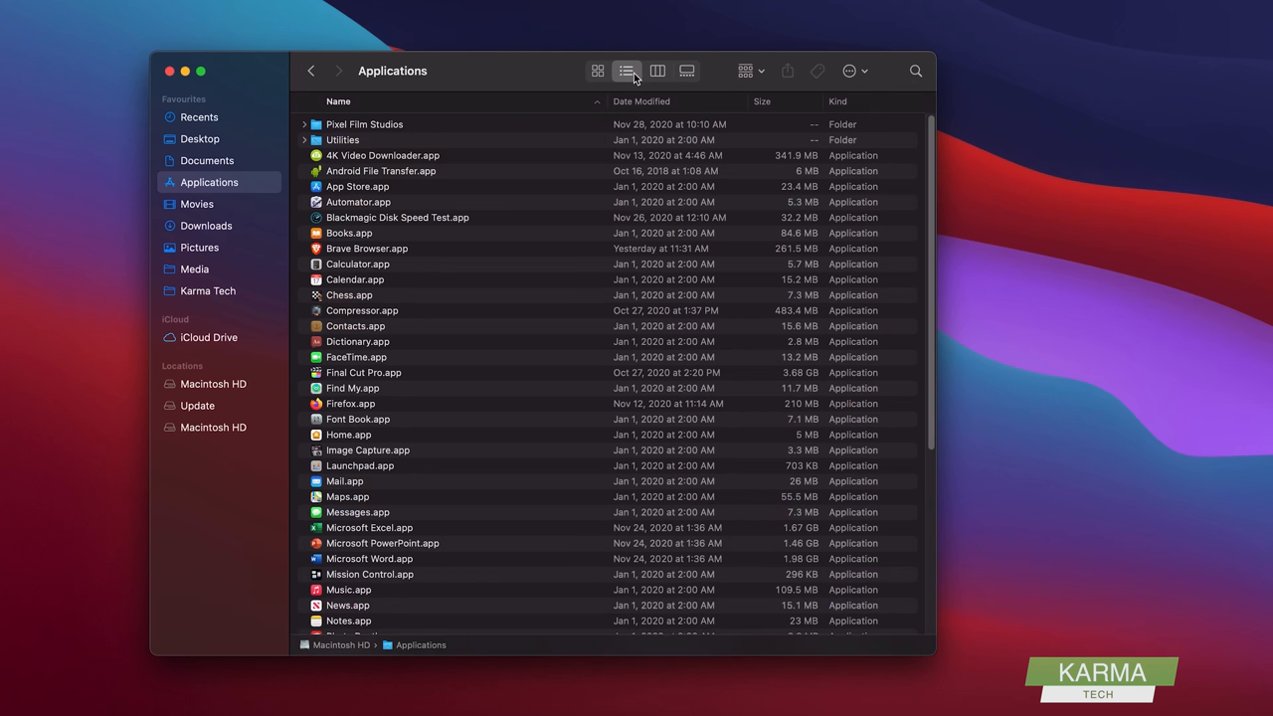
mouse_move(338, 417)
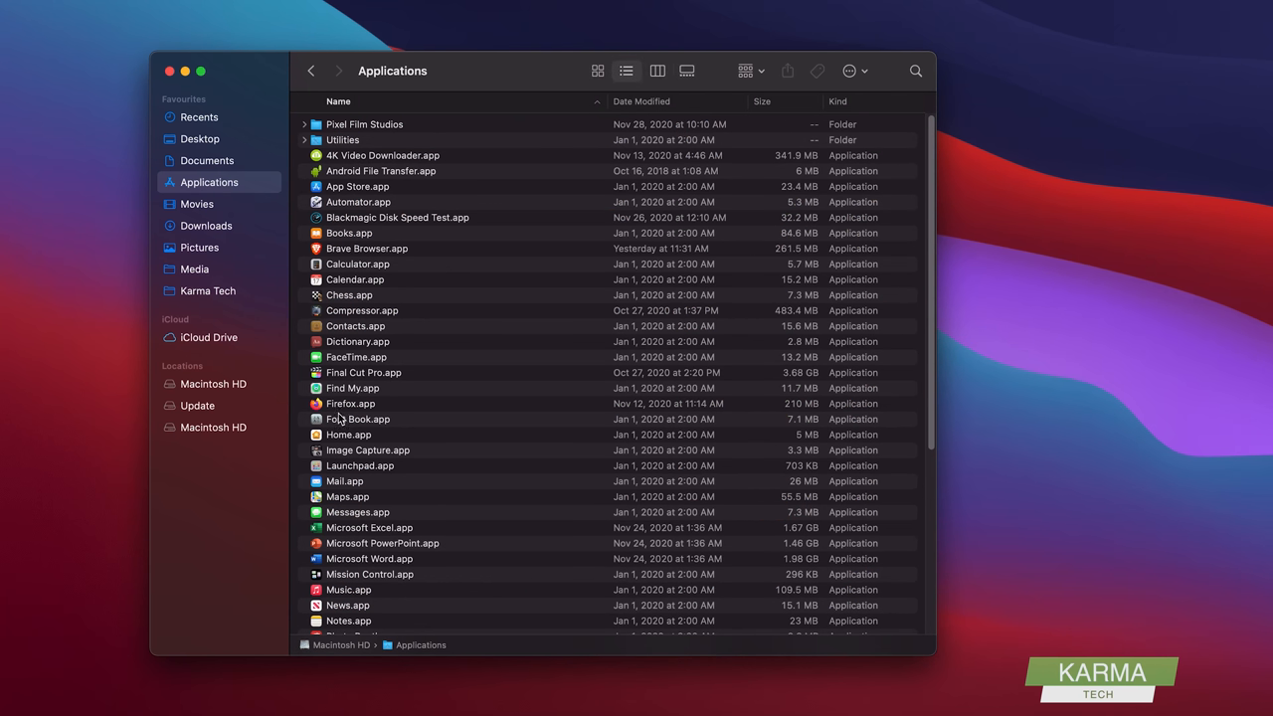
mouse_move(342, 476)
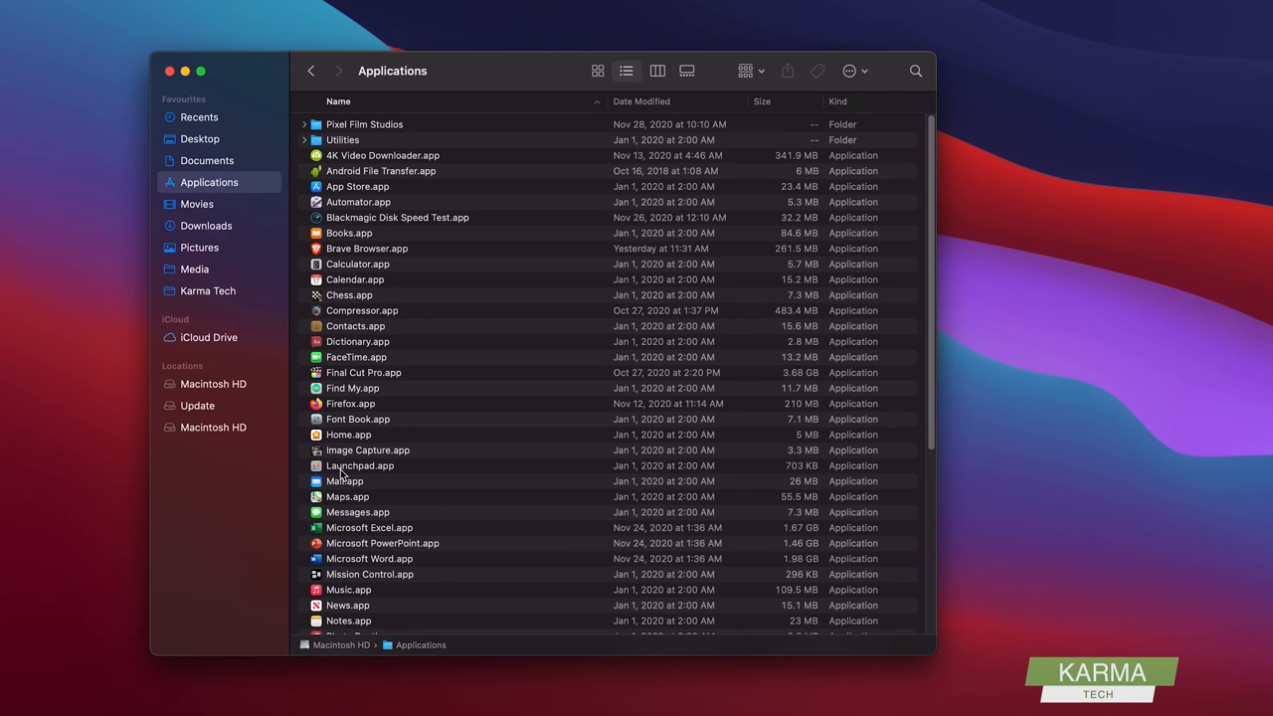
Drag Launchpad.app from Applications onto the Dock to restore it
click(360, 466)
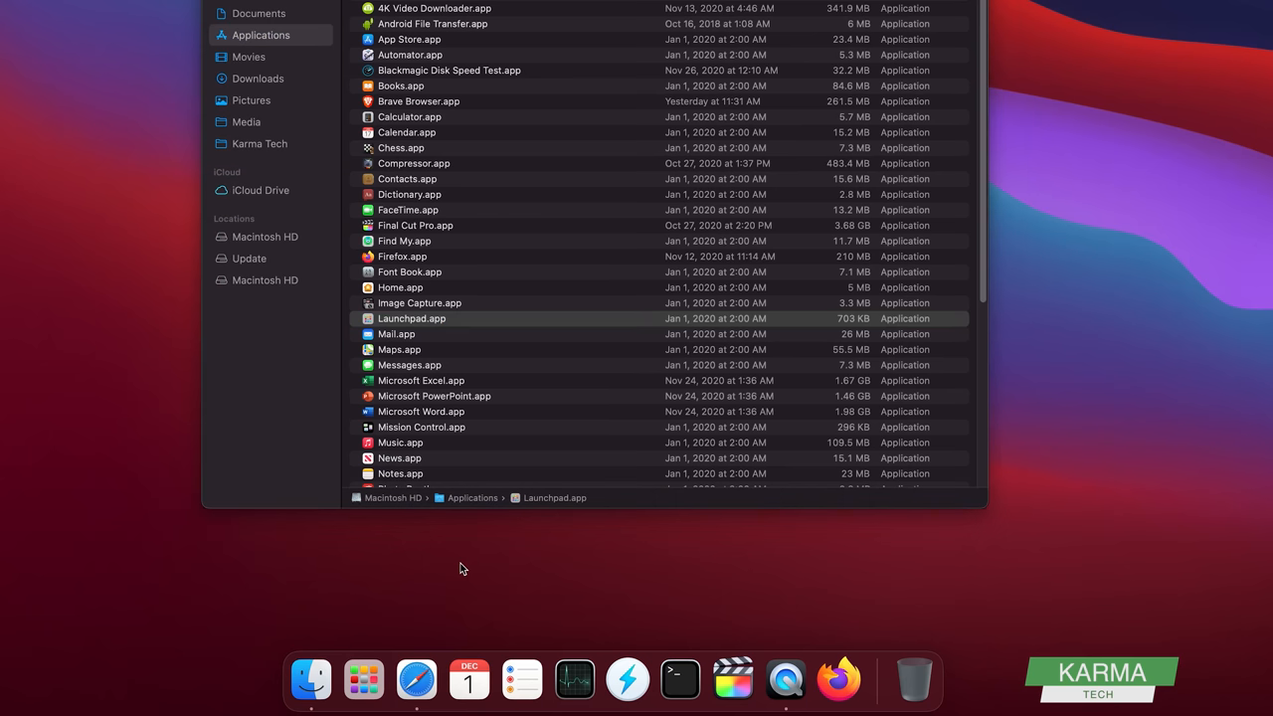
mouse_move(362, 680)
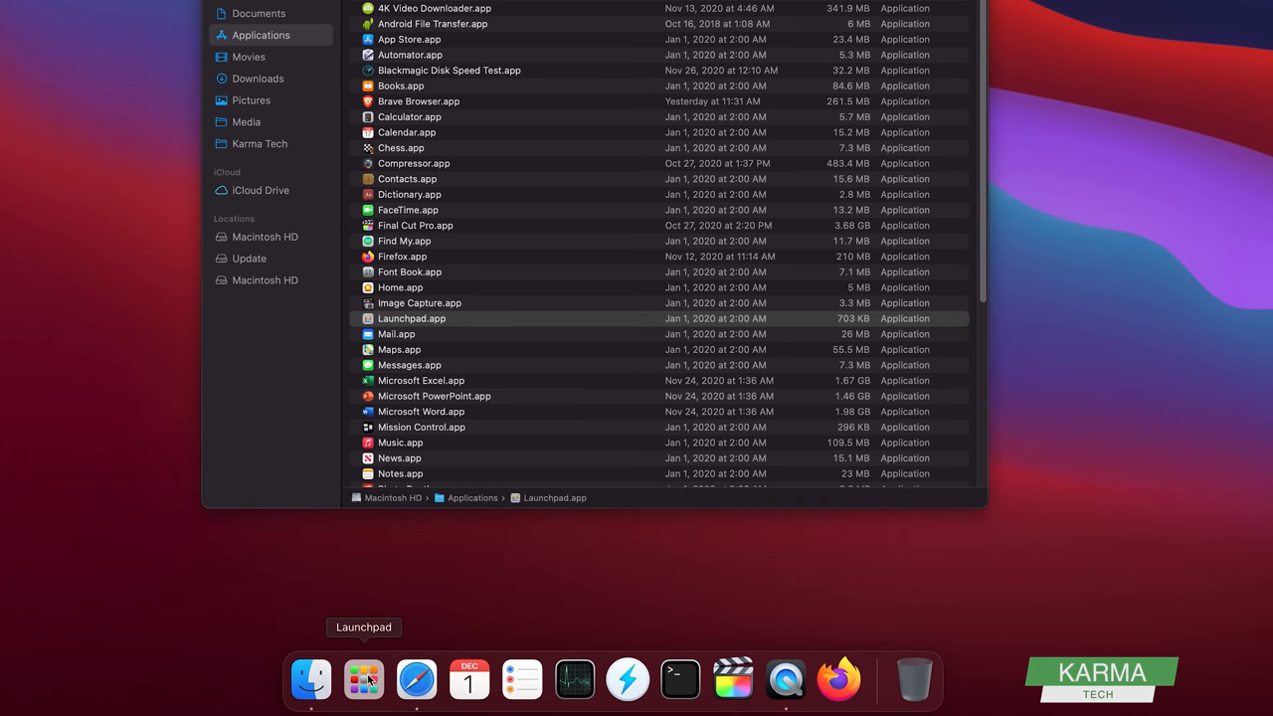
click(410, 318)
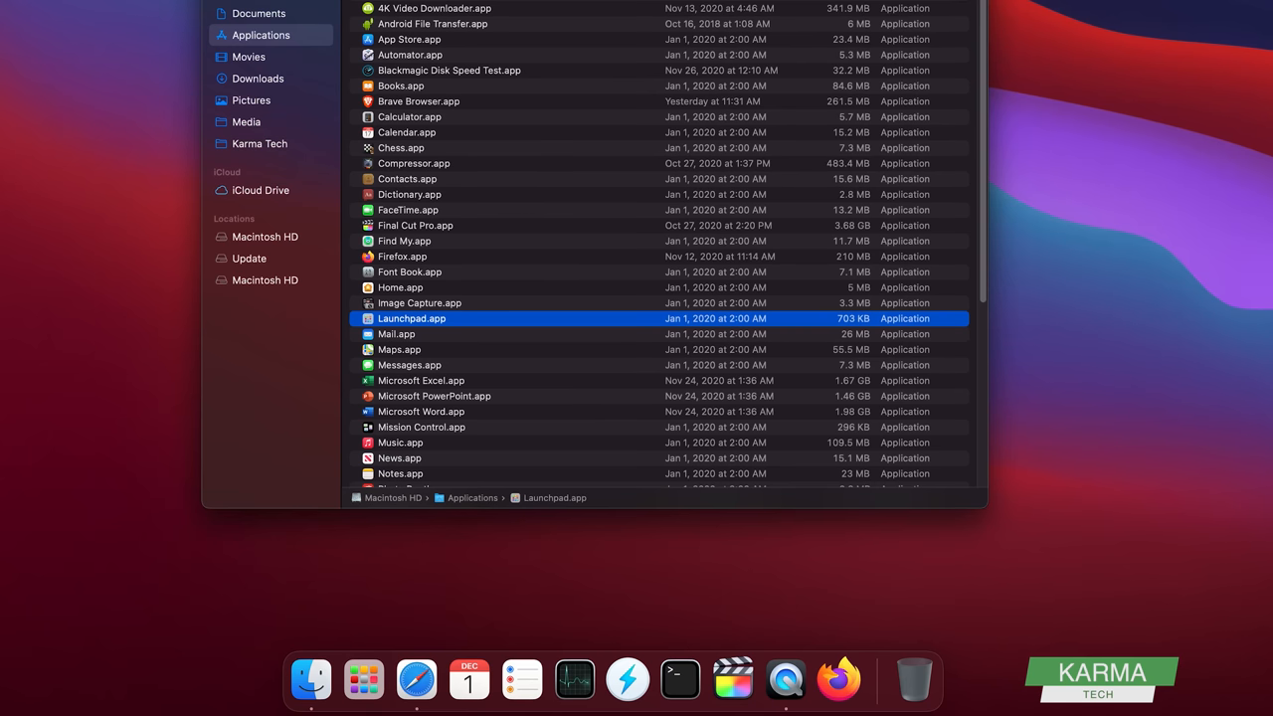
mouse_move(310, 680)
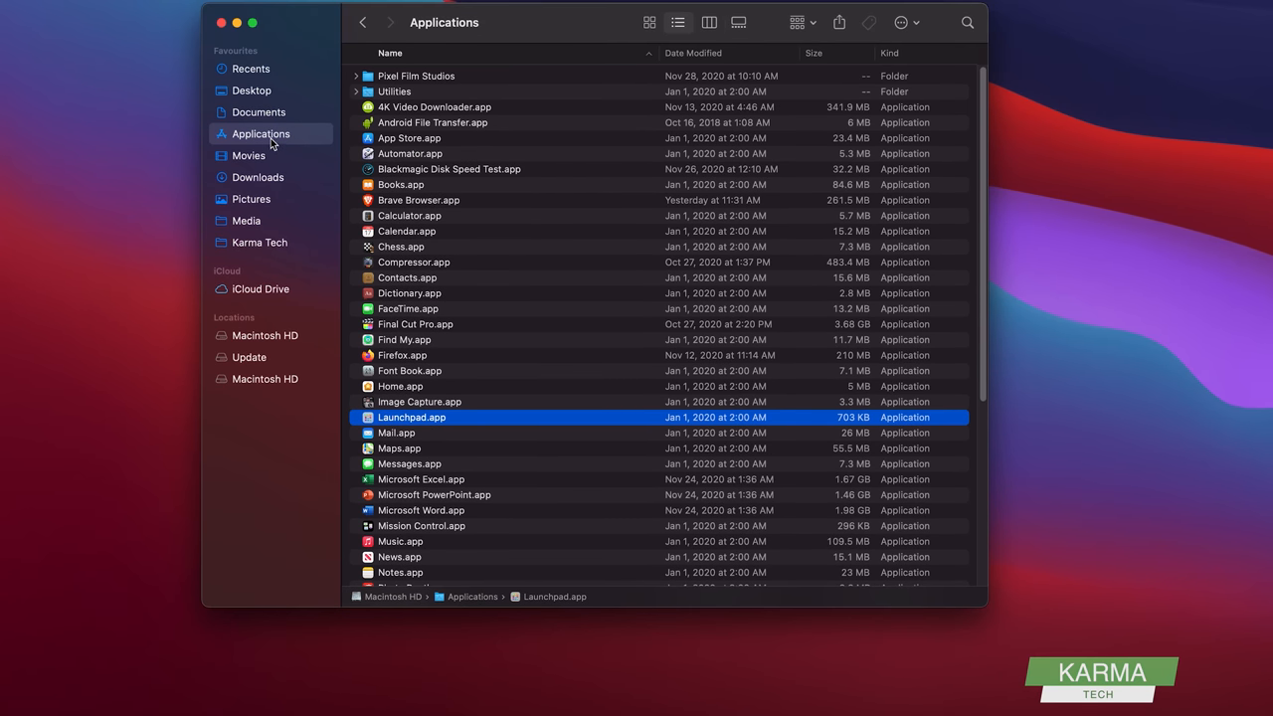
mouse_move(396, 418)
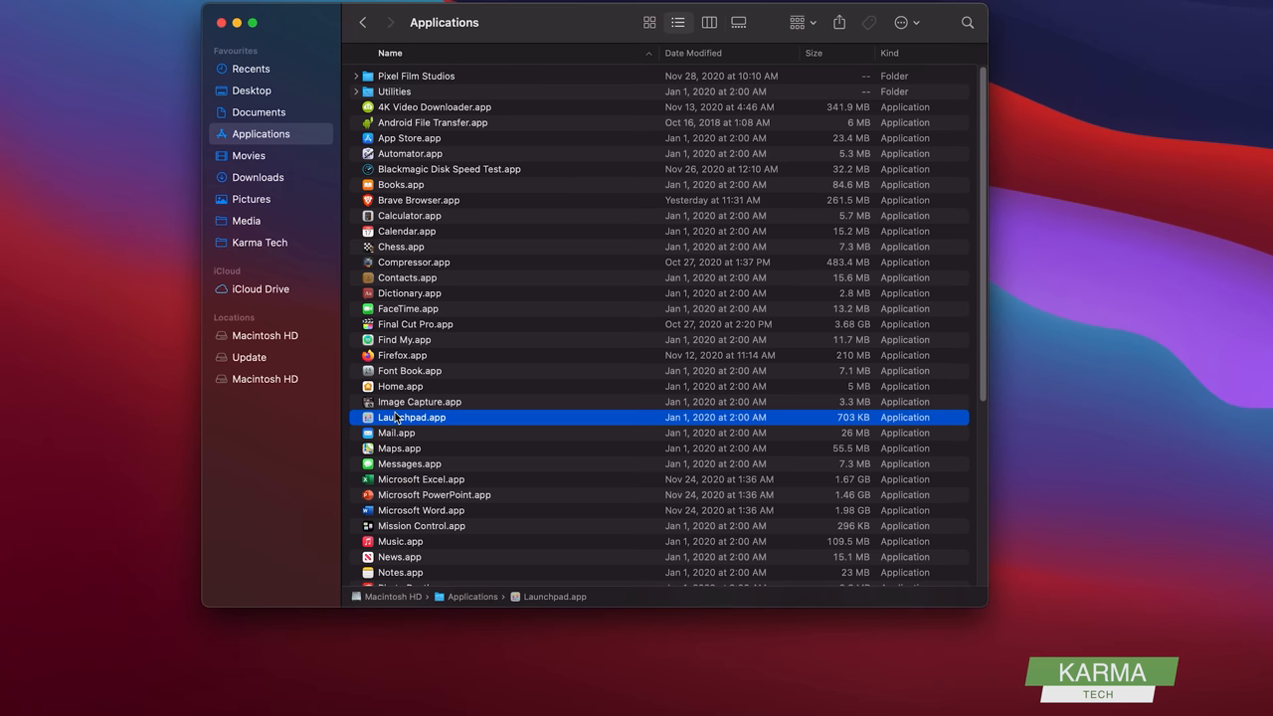